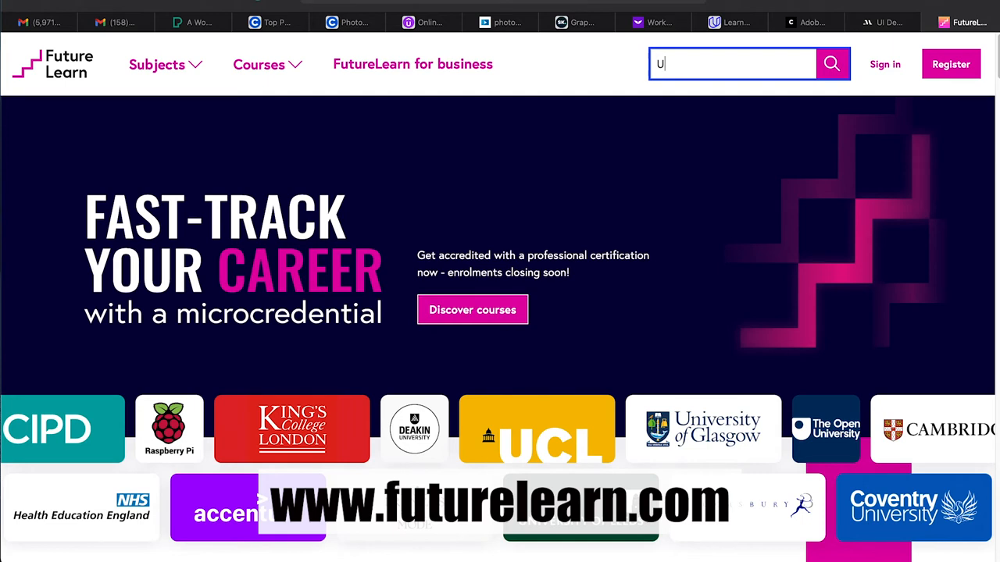
Step: Enter "UI DESIGN" as the course search query in the site header
{"action": "type", "text": "I DESIG"}
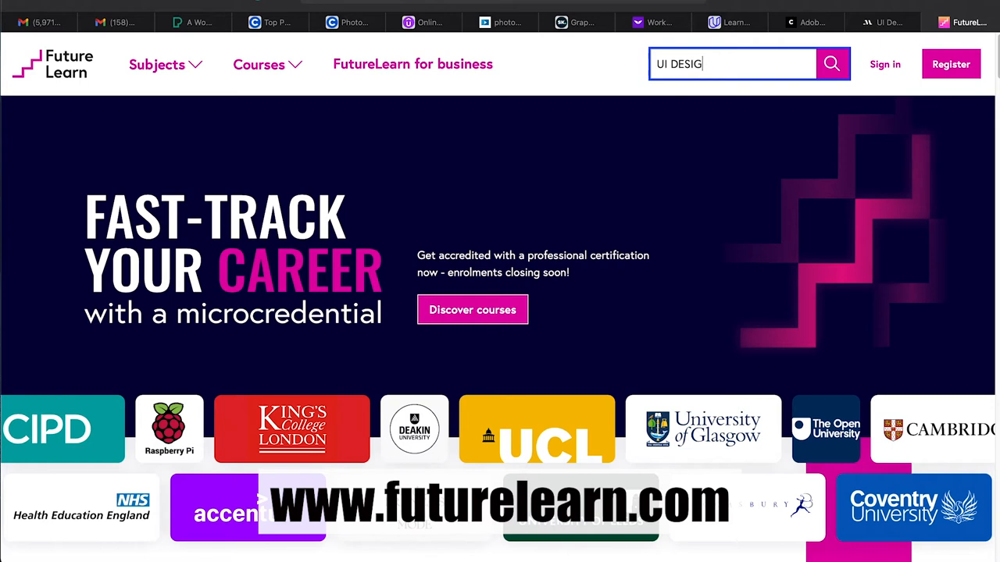
{"action": "type", "text": "N"}
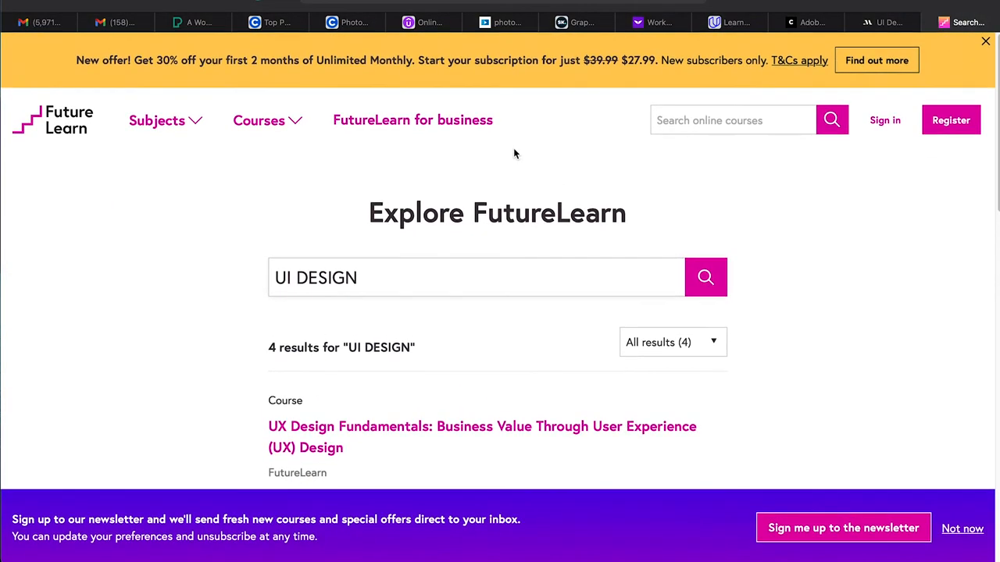
{"action": "mouse_move", "coordinate": [986, 40]}
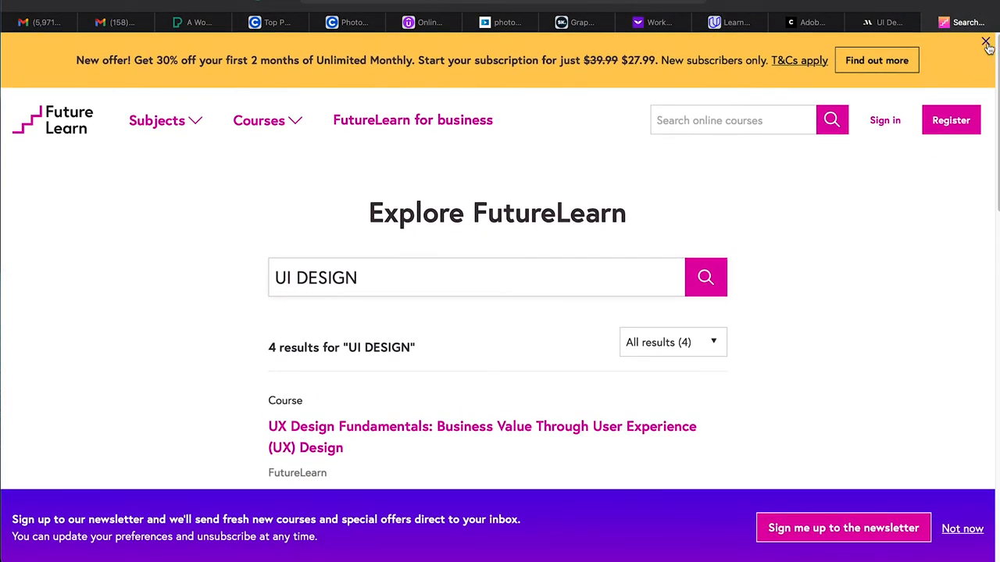
Step: Dismiss the yellow subscription offer banner and reveal the four UI DESIGN course results
{"action": "left_click", "coordinate": [986, 41]}
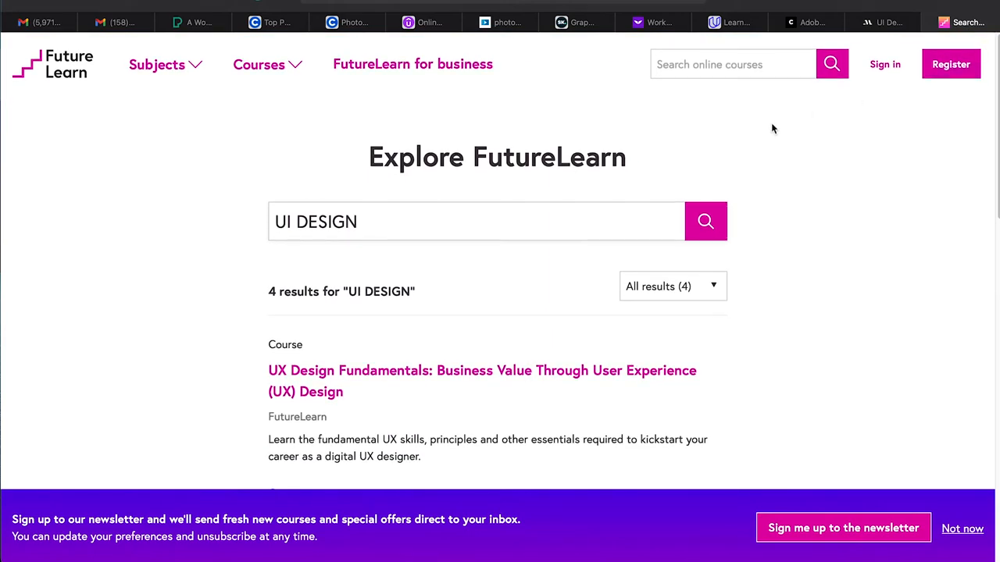
{"action": "scroll", "scroll_direction": "down", "scroll_amount": 3}
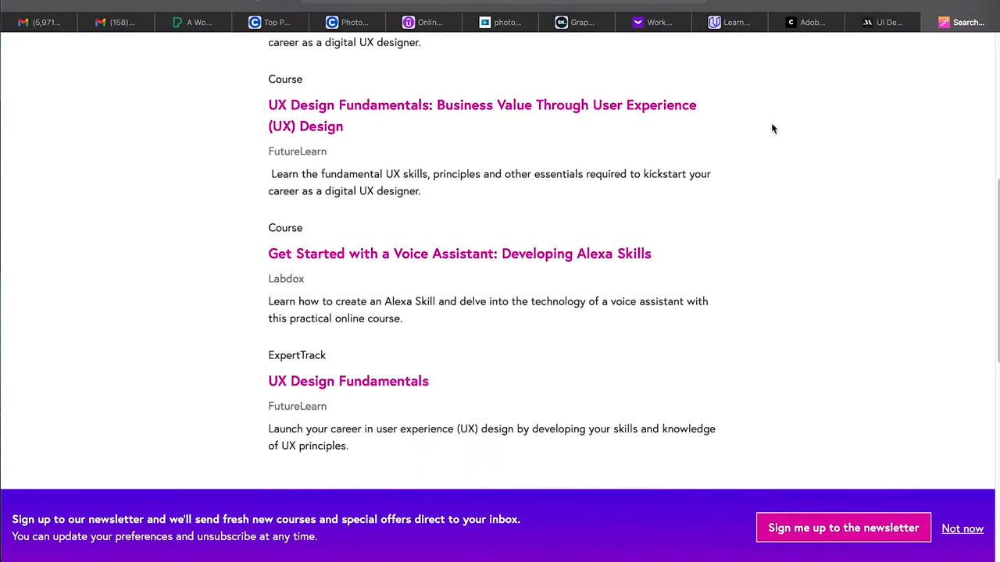